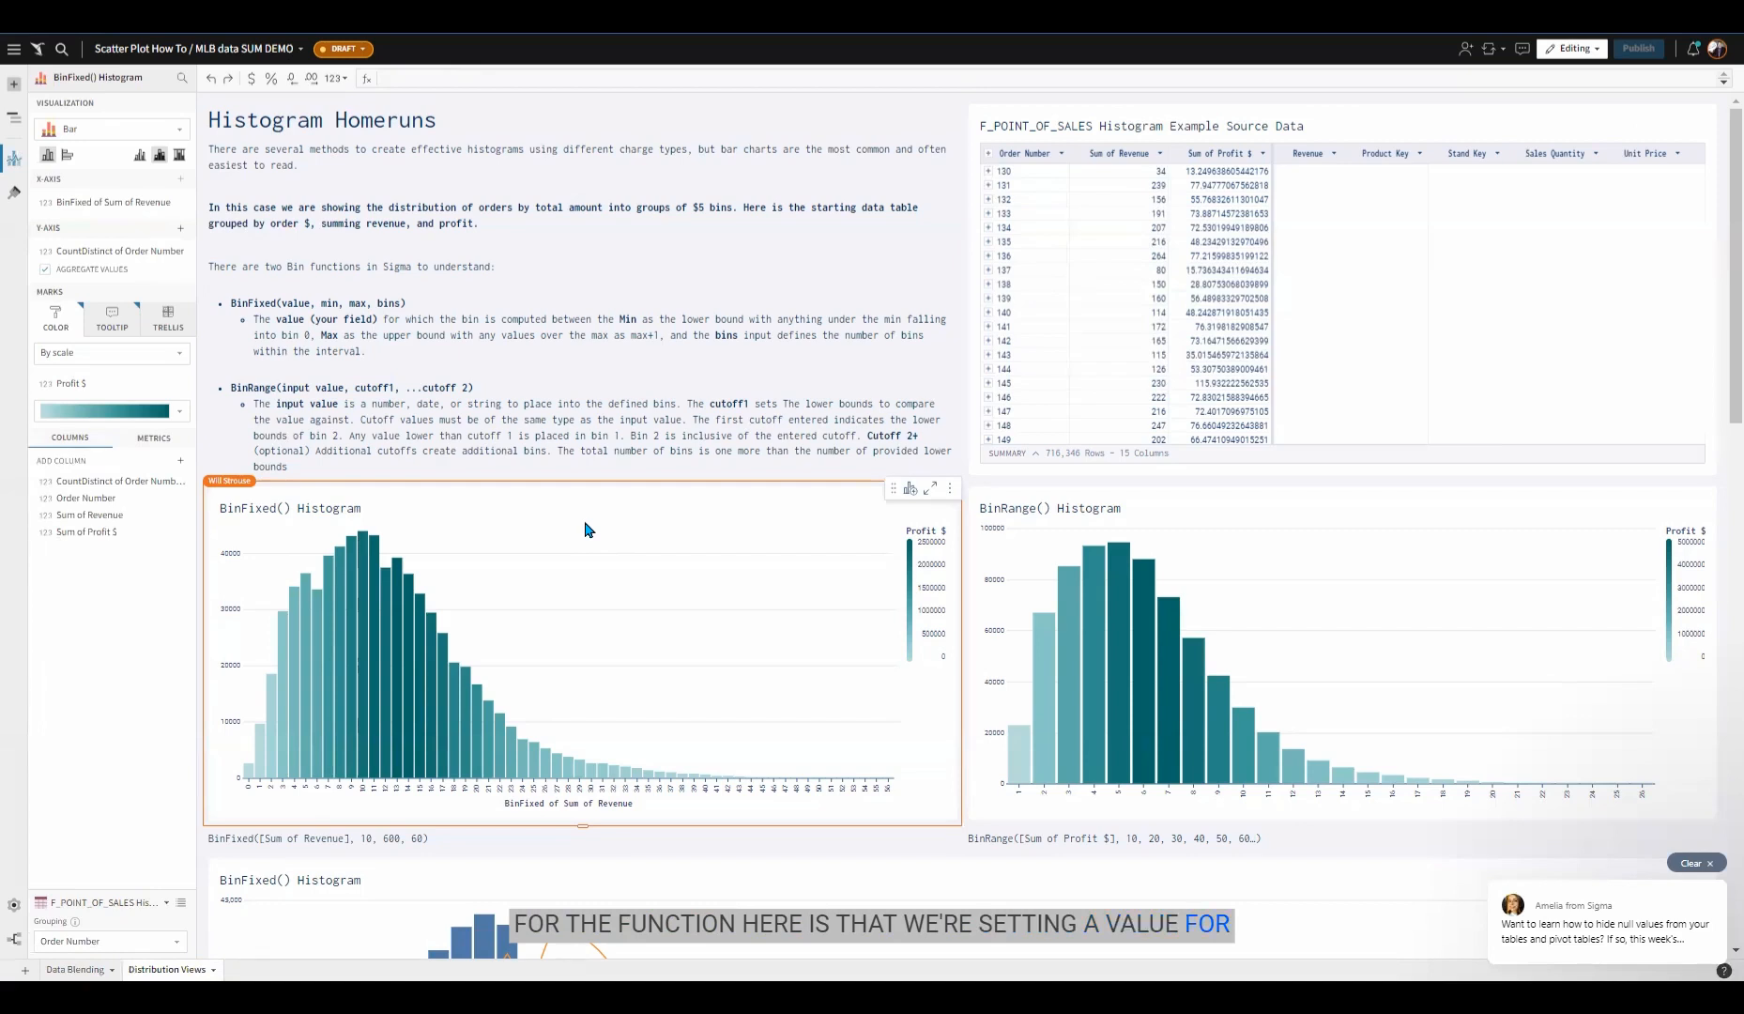
pyautogui.moveTo(383, 644)
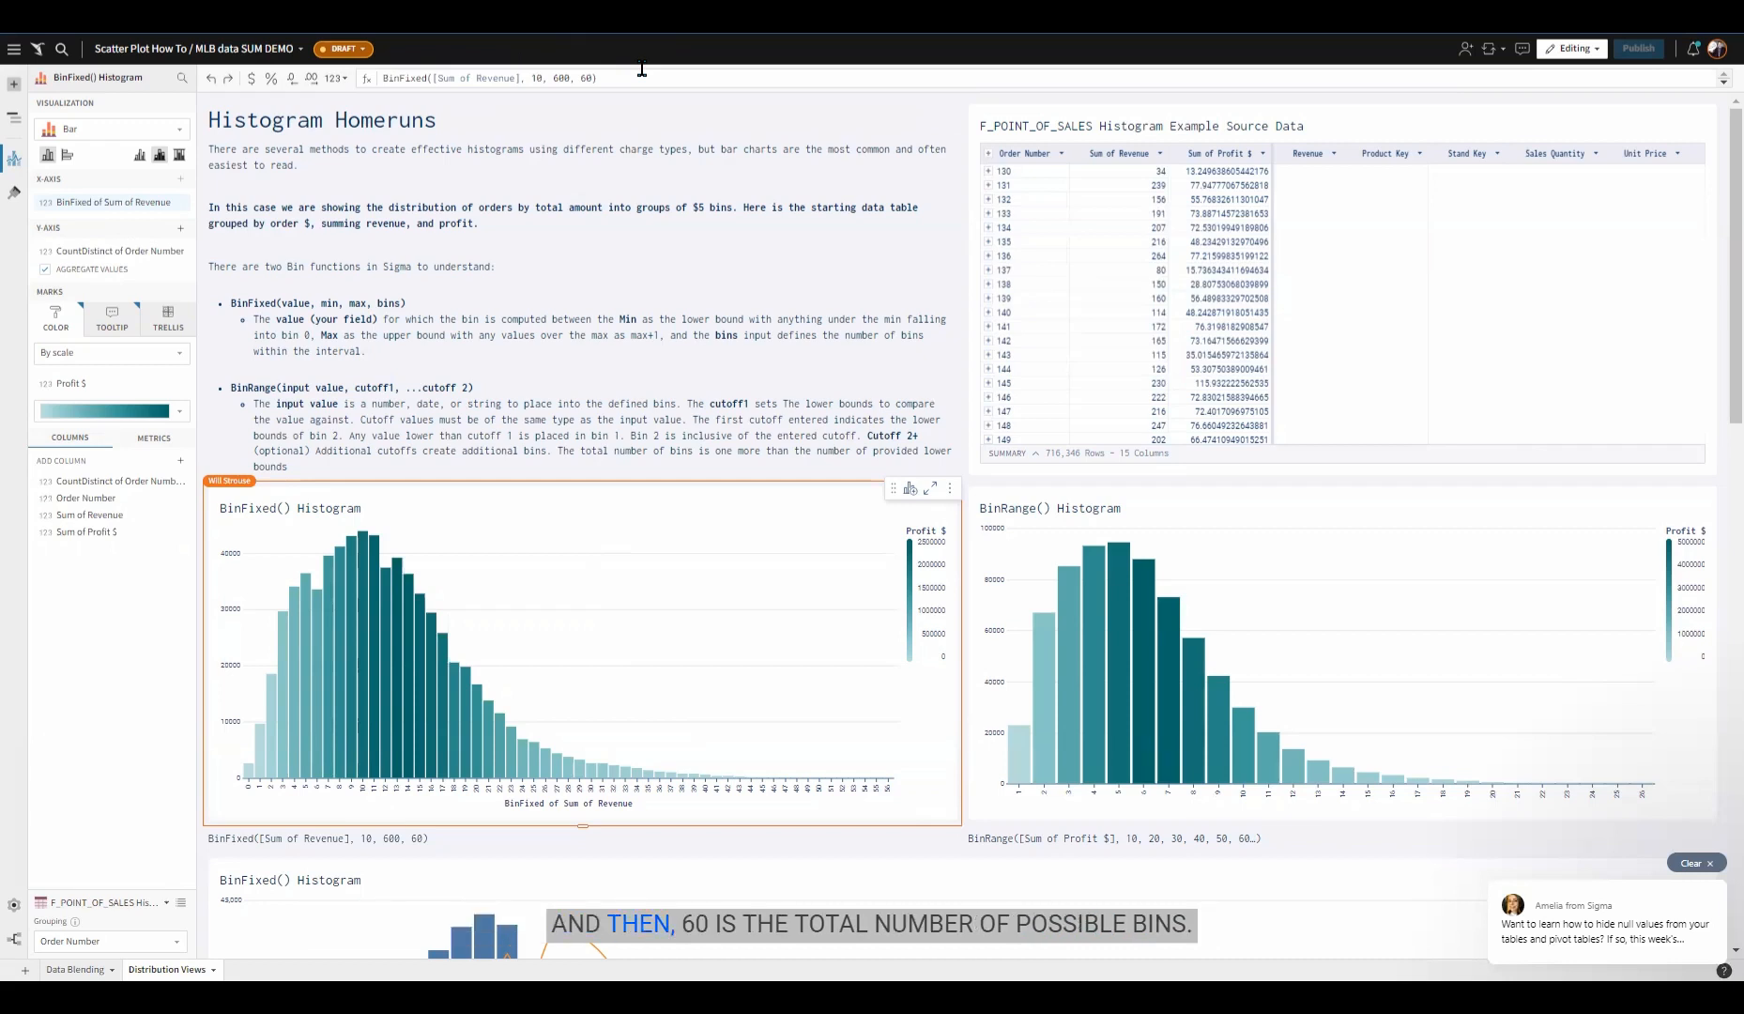
# Select the BinRange() Histogram chart after reviewing the BinFixed revenue formula.
pyautogui.click(588, 77)
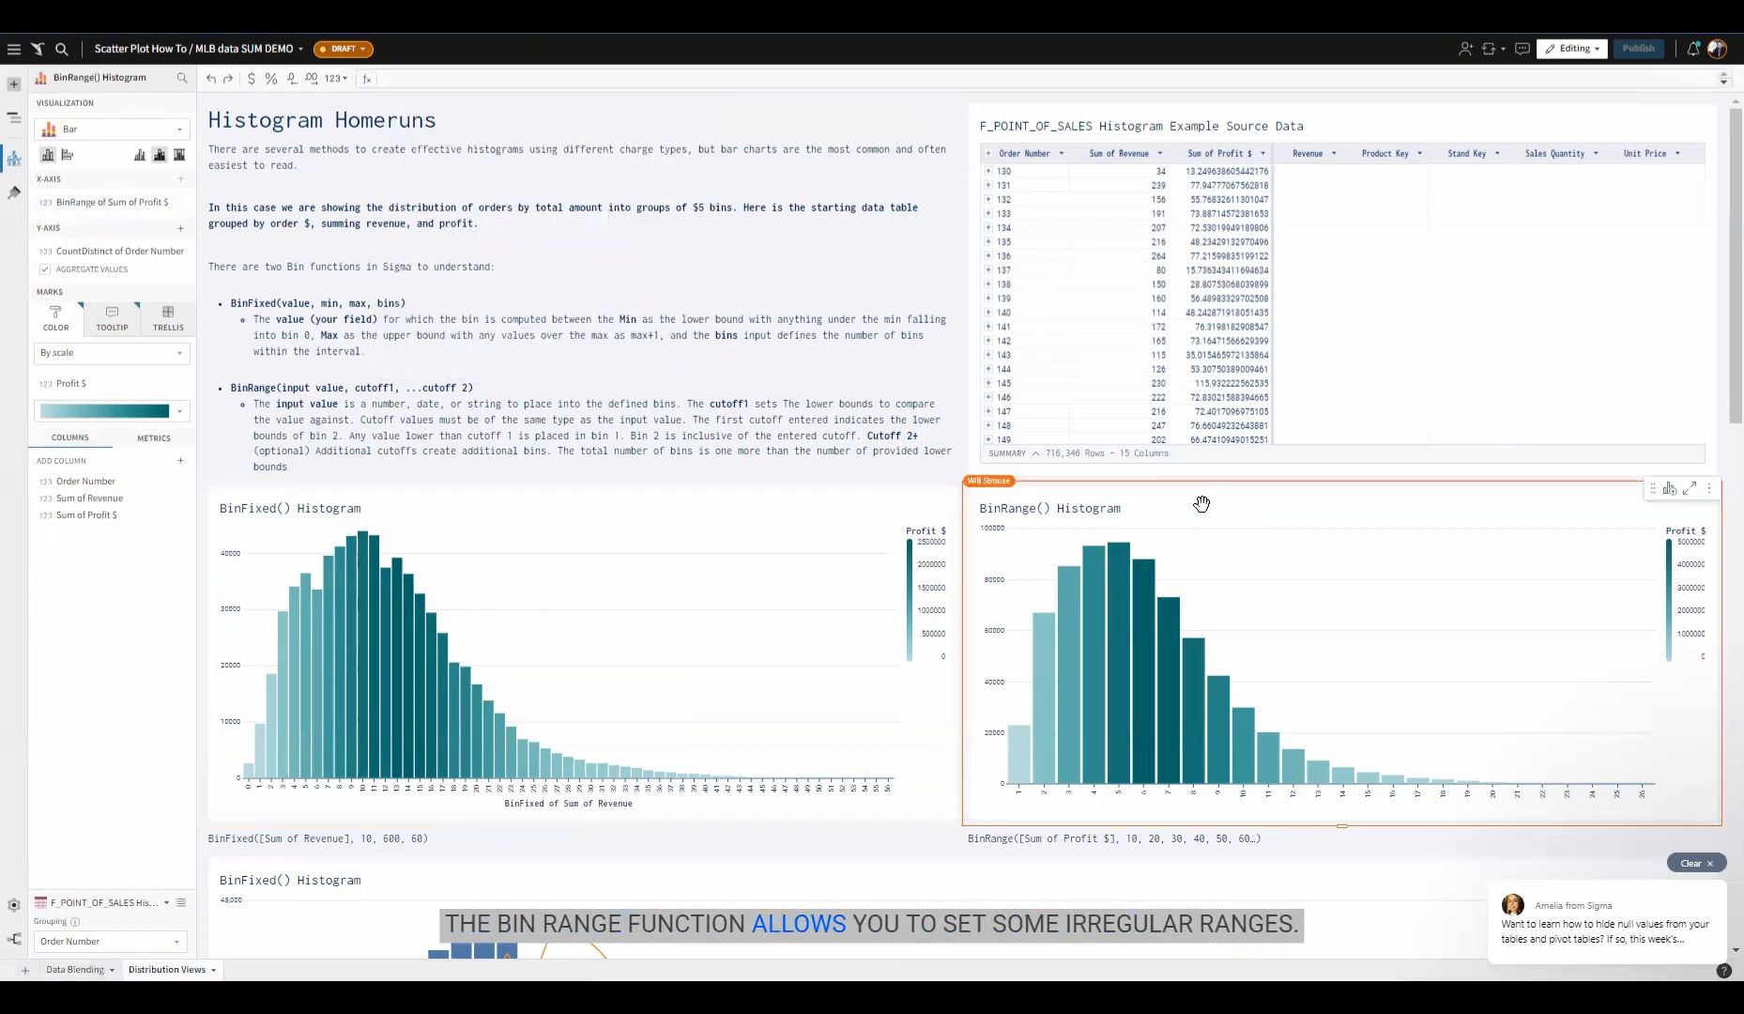
pyautogui.moveTo(1211, 734)
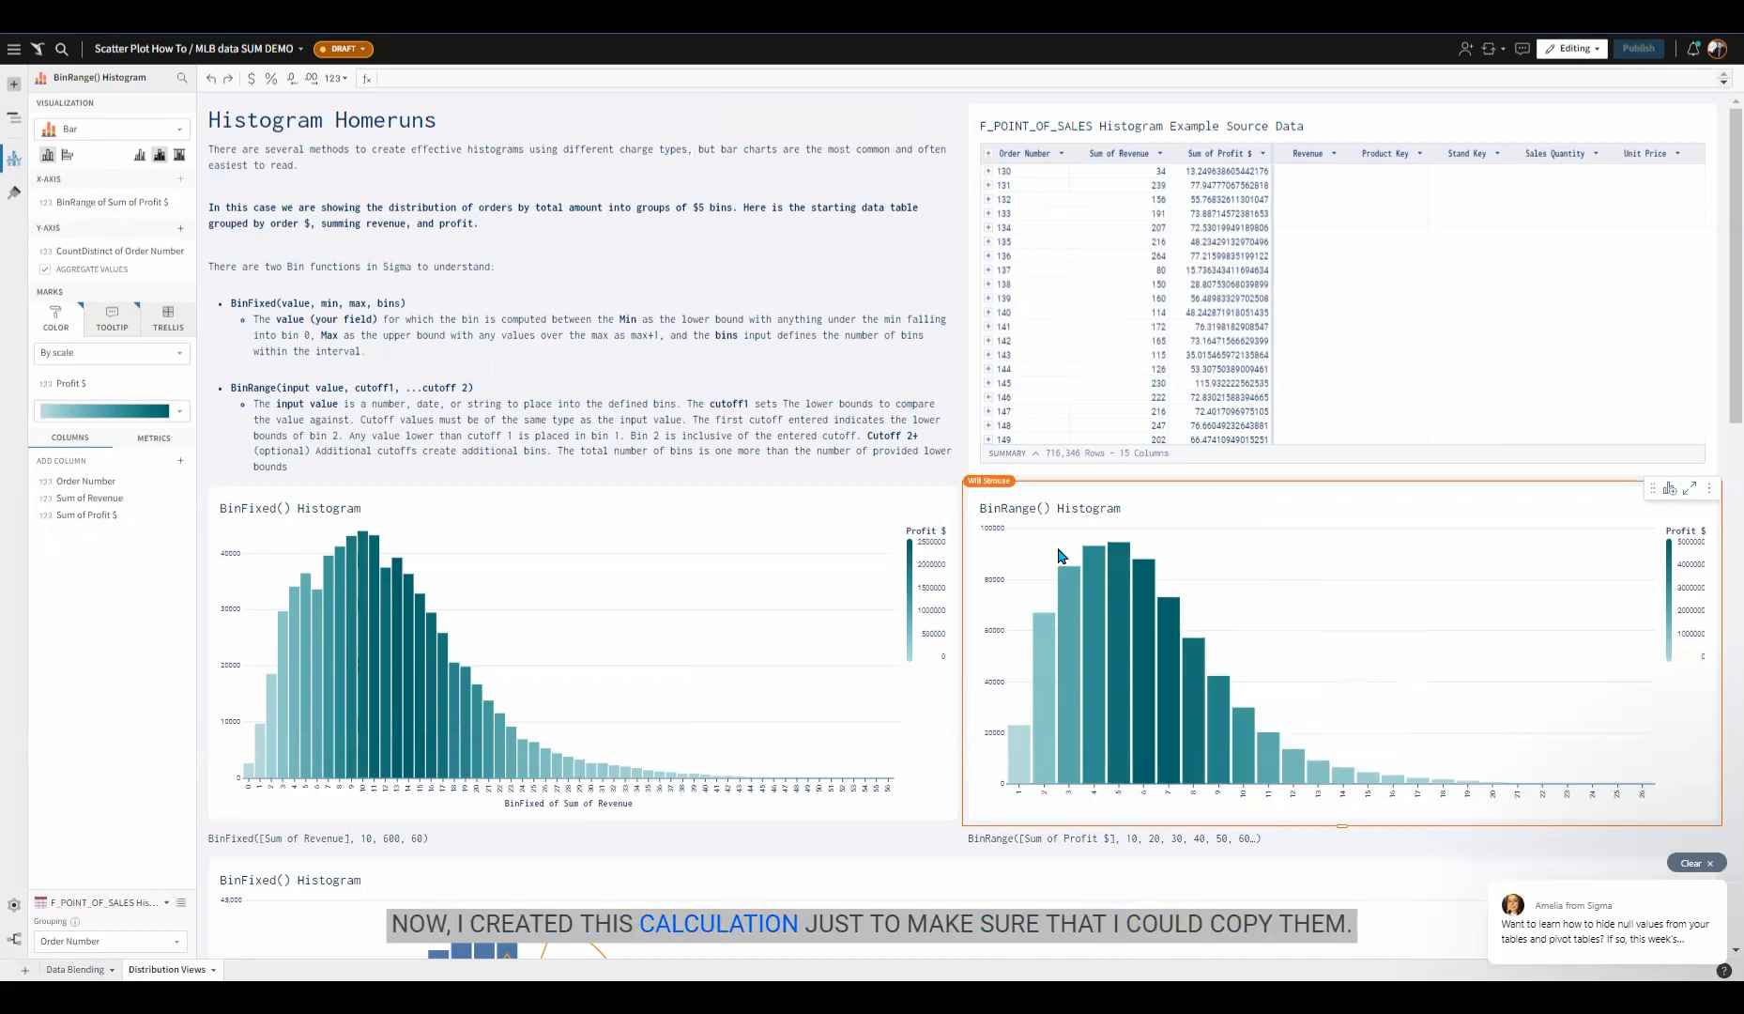
# Show the BinRange of Sum of Profit $ formula and begin editing its cutoff list.
pyautogui.click(105, 201)
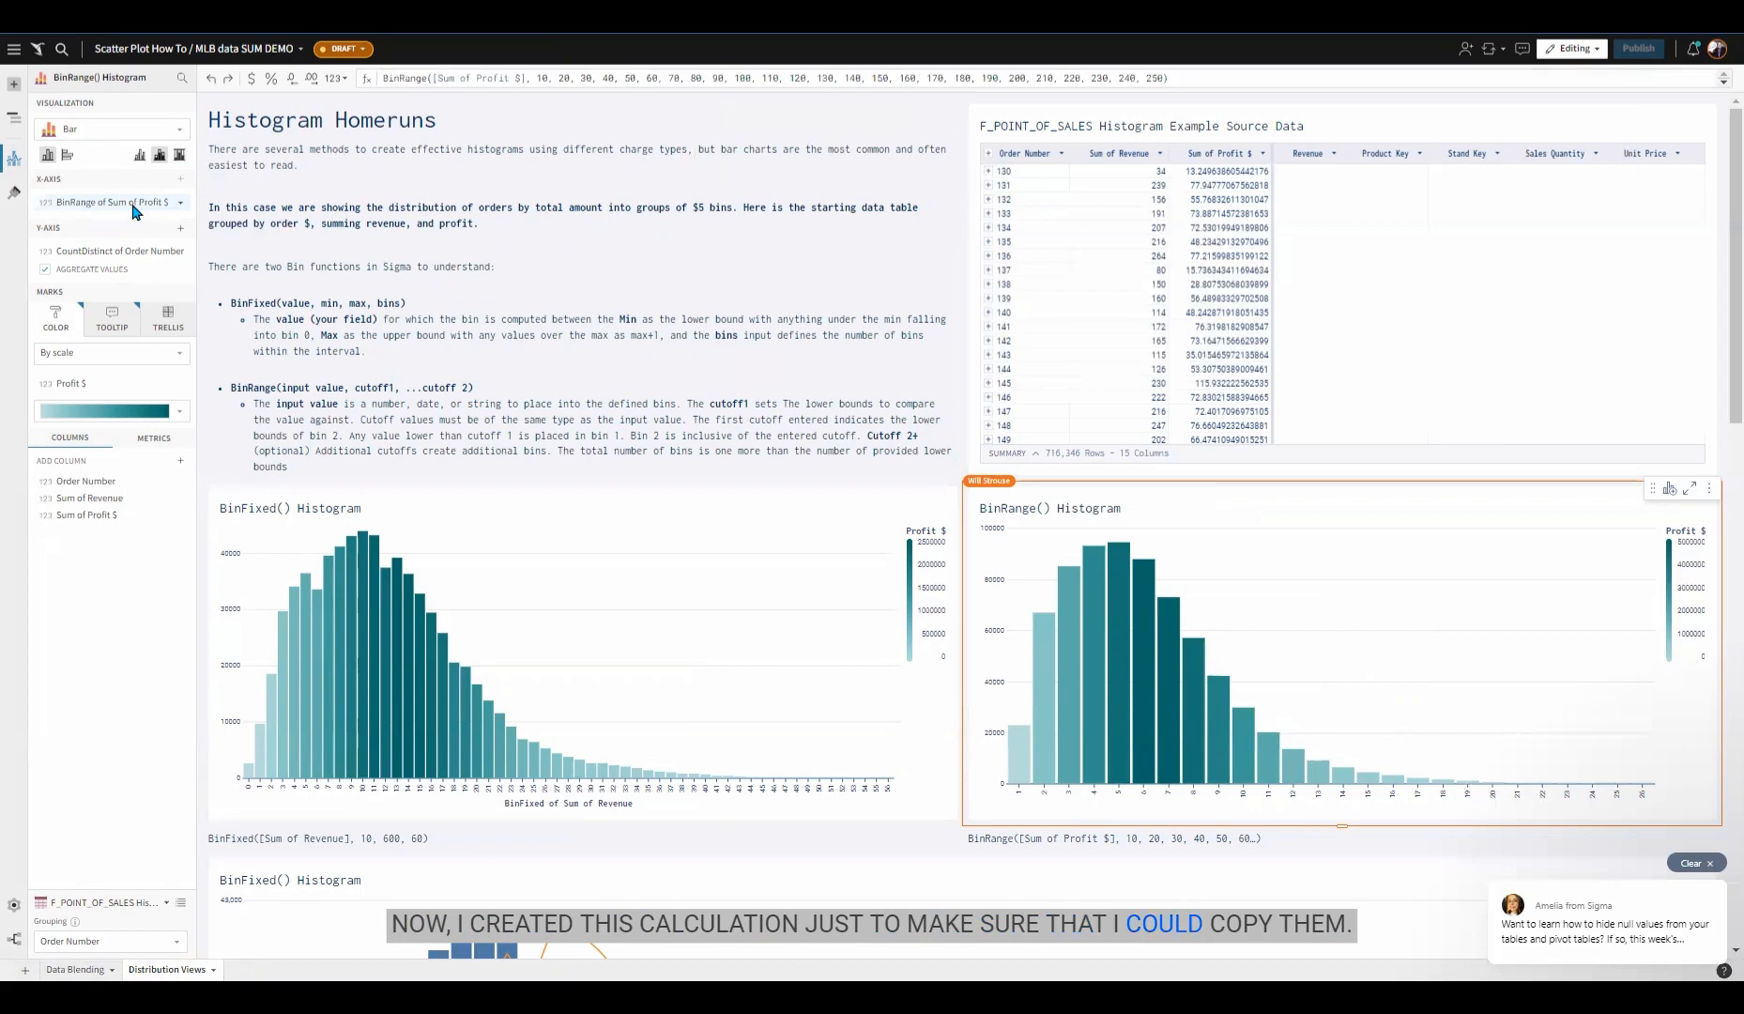
pyautogui.moveTo(842, 69)
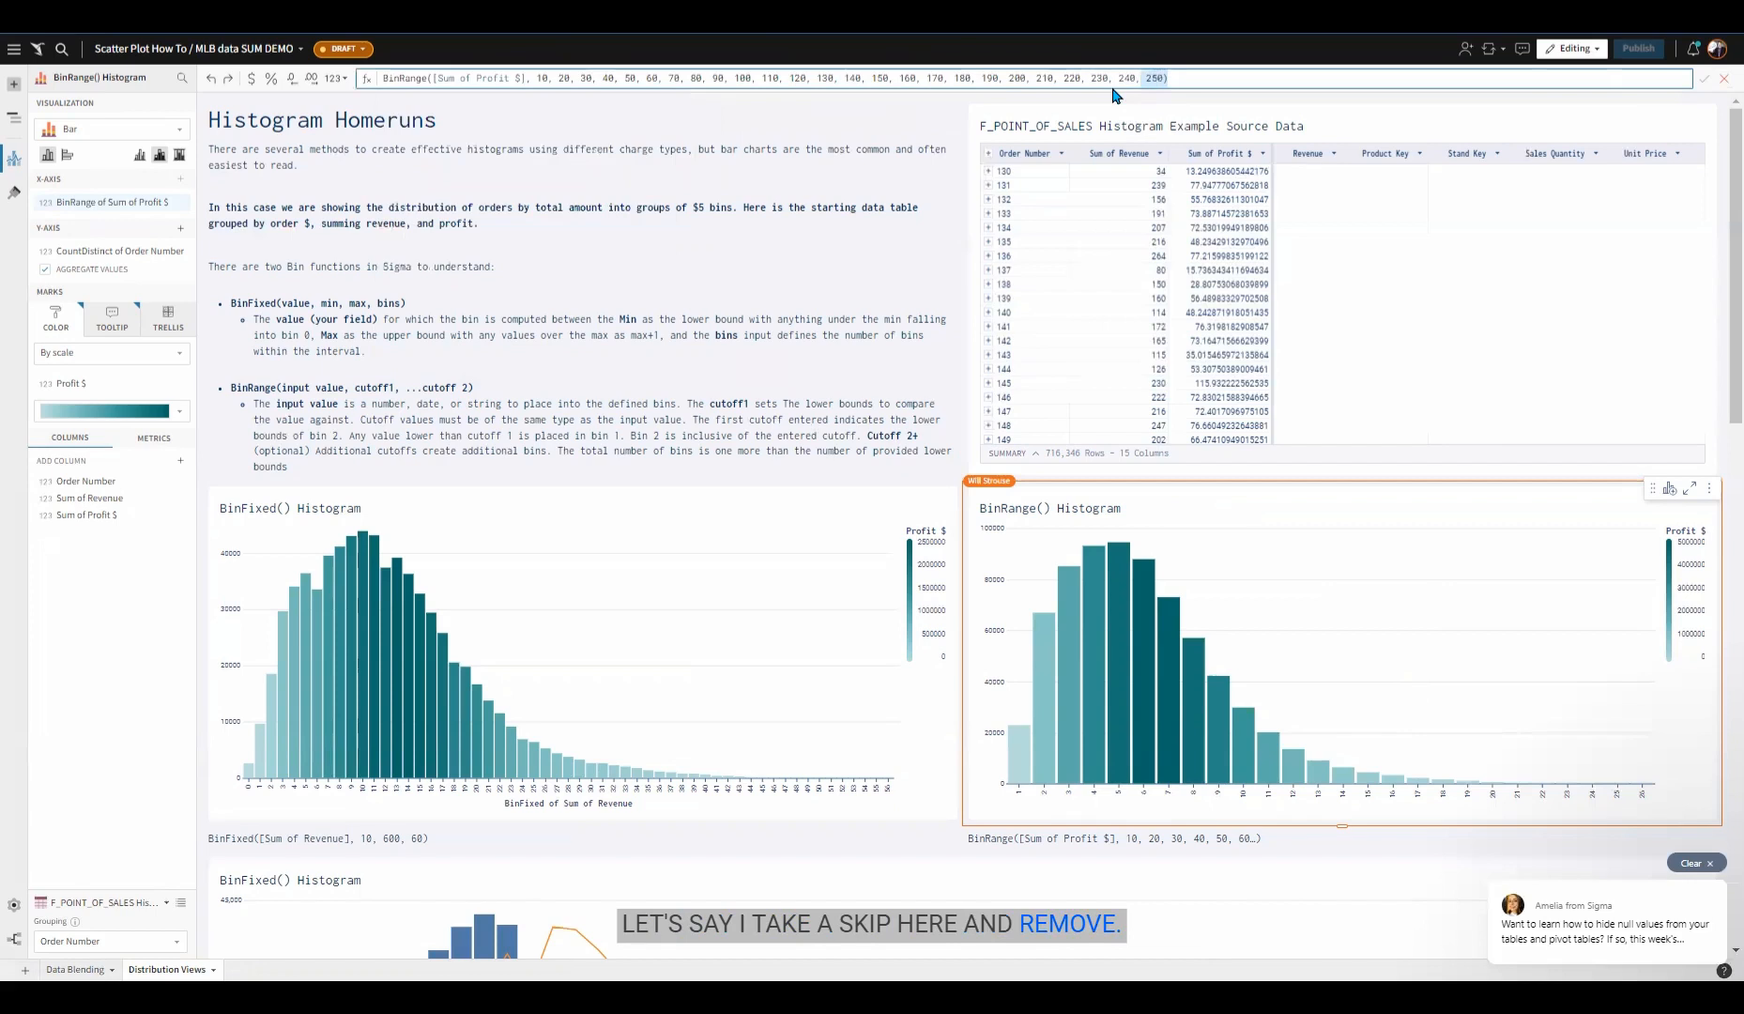
pyautogui.click(873, 77)
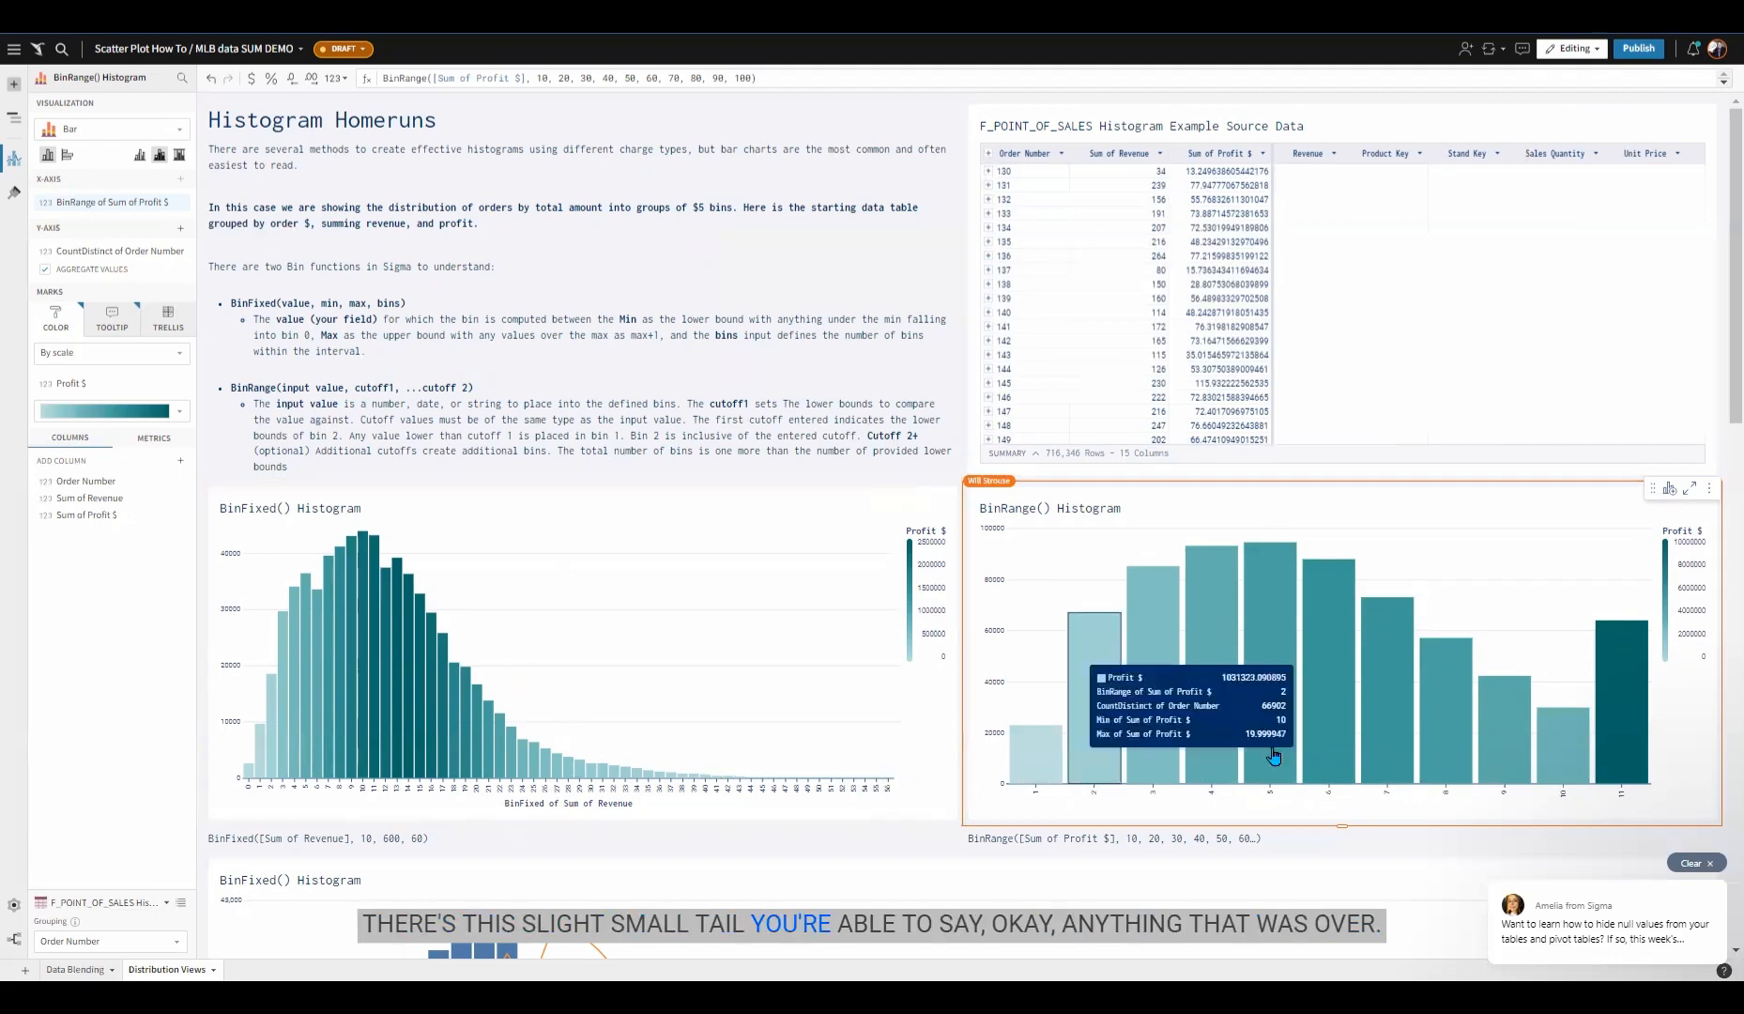
pyautogui.moveTo(1639, 693)
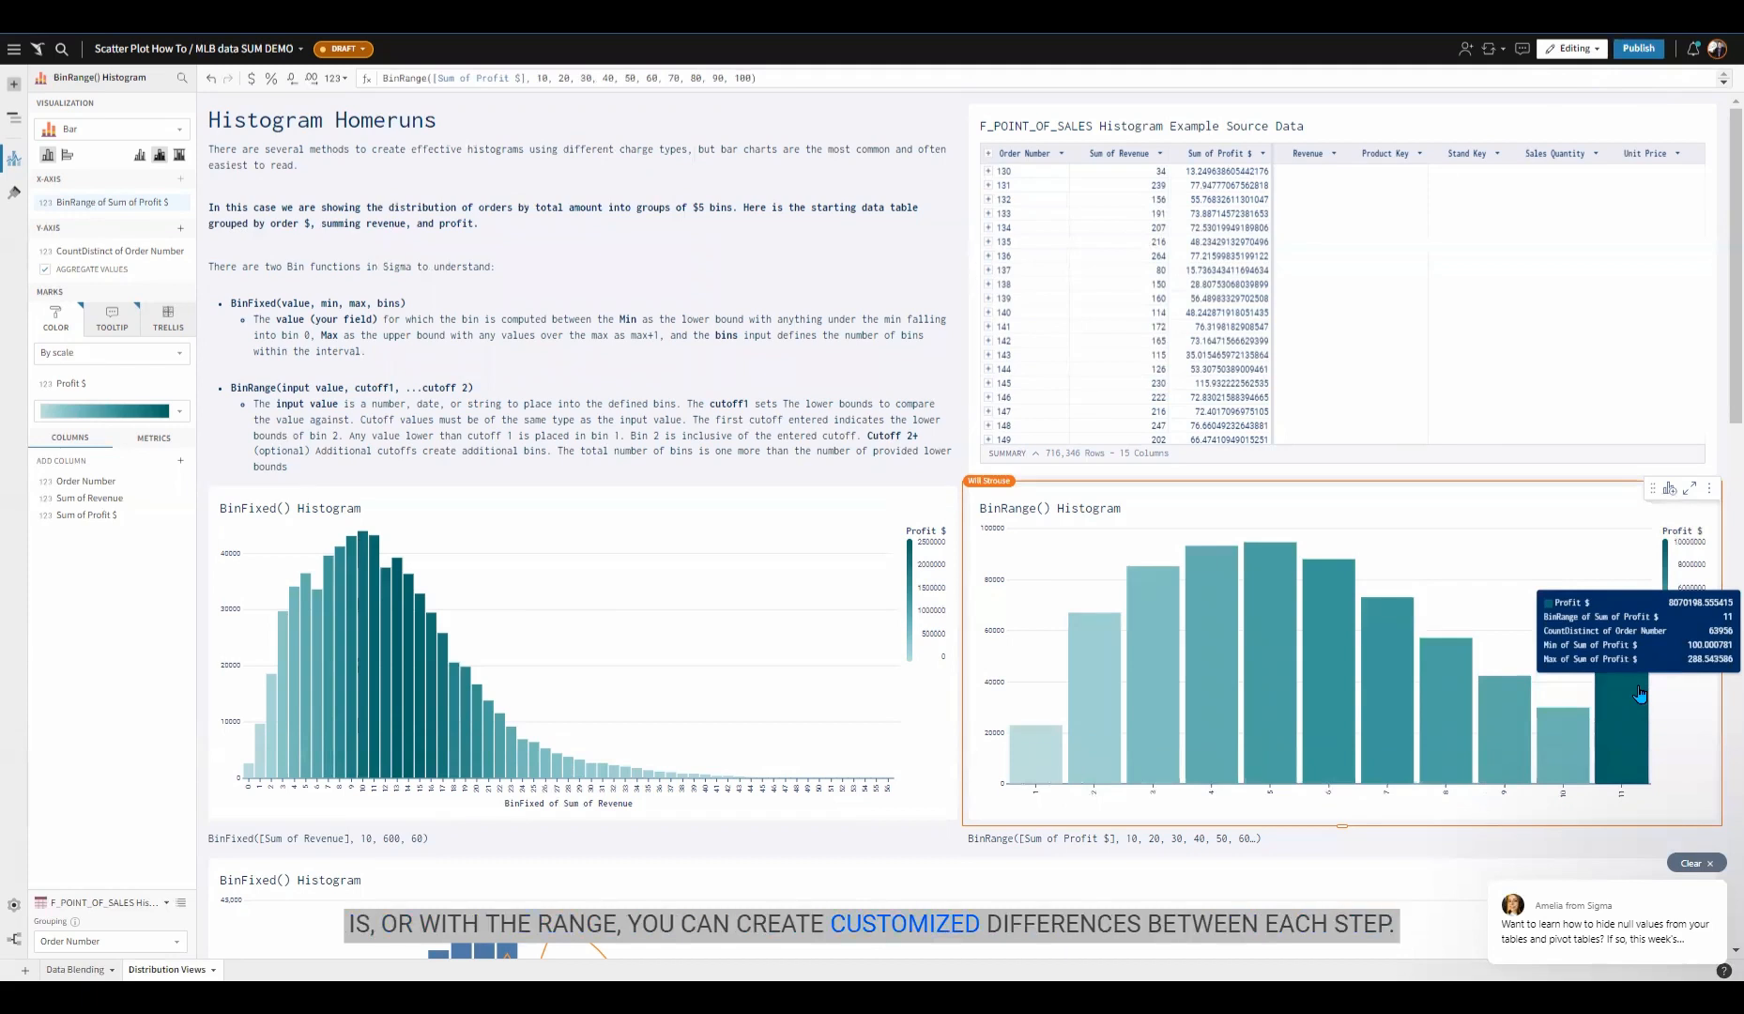
# Scroll past the combo histogram to the Grand Slam Histograms marginal section.
pyautogui.scroll(-3)
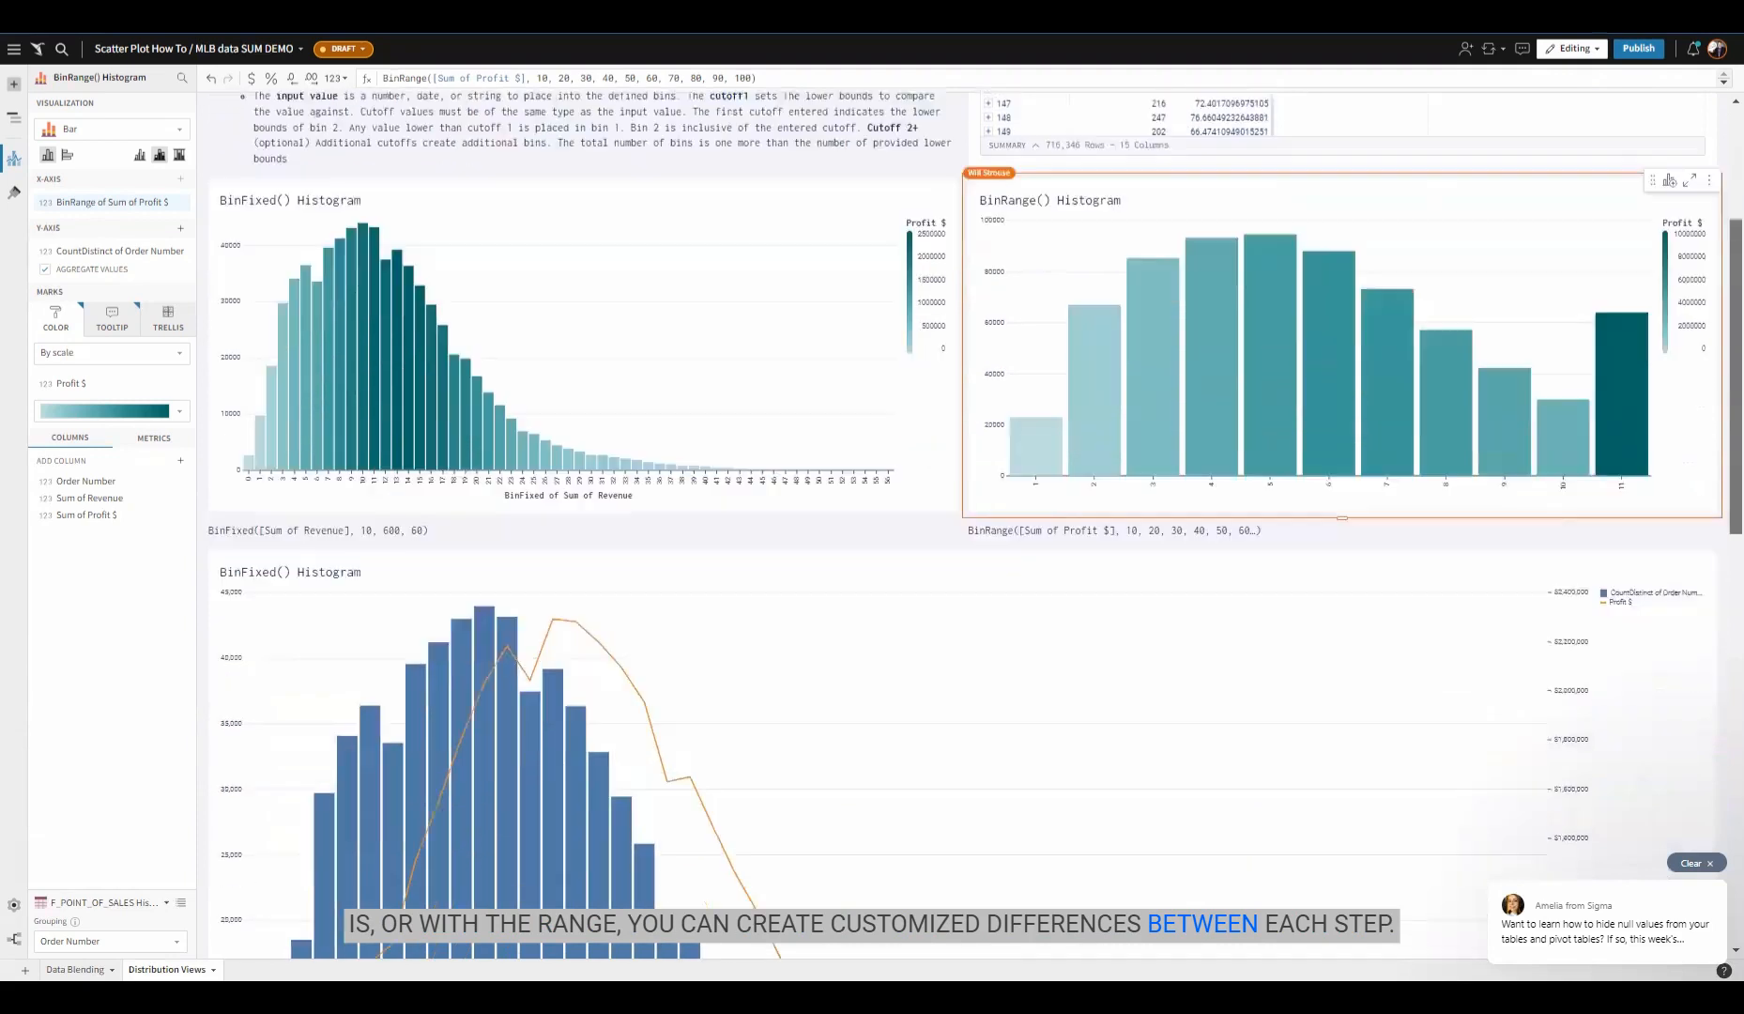
pyautogui.scroll(-3)
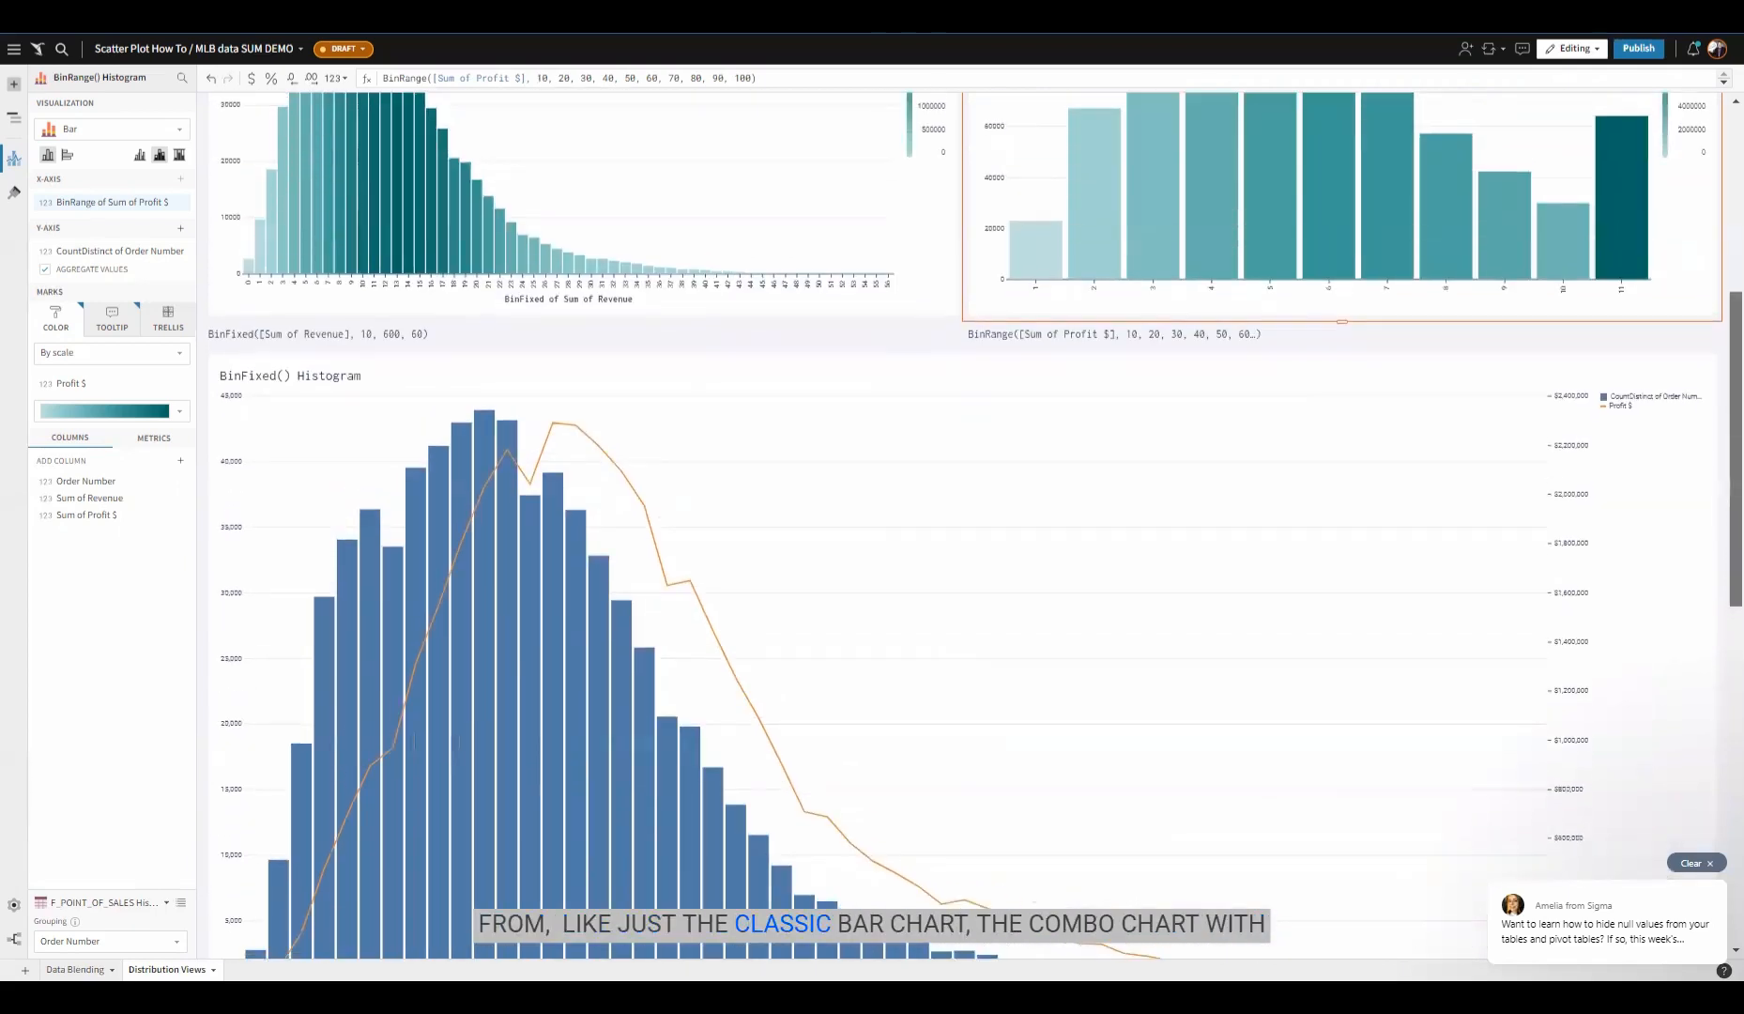
pyautogui.scroll(-3)
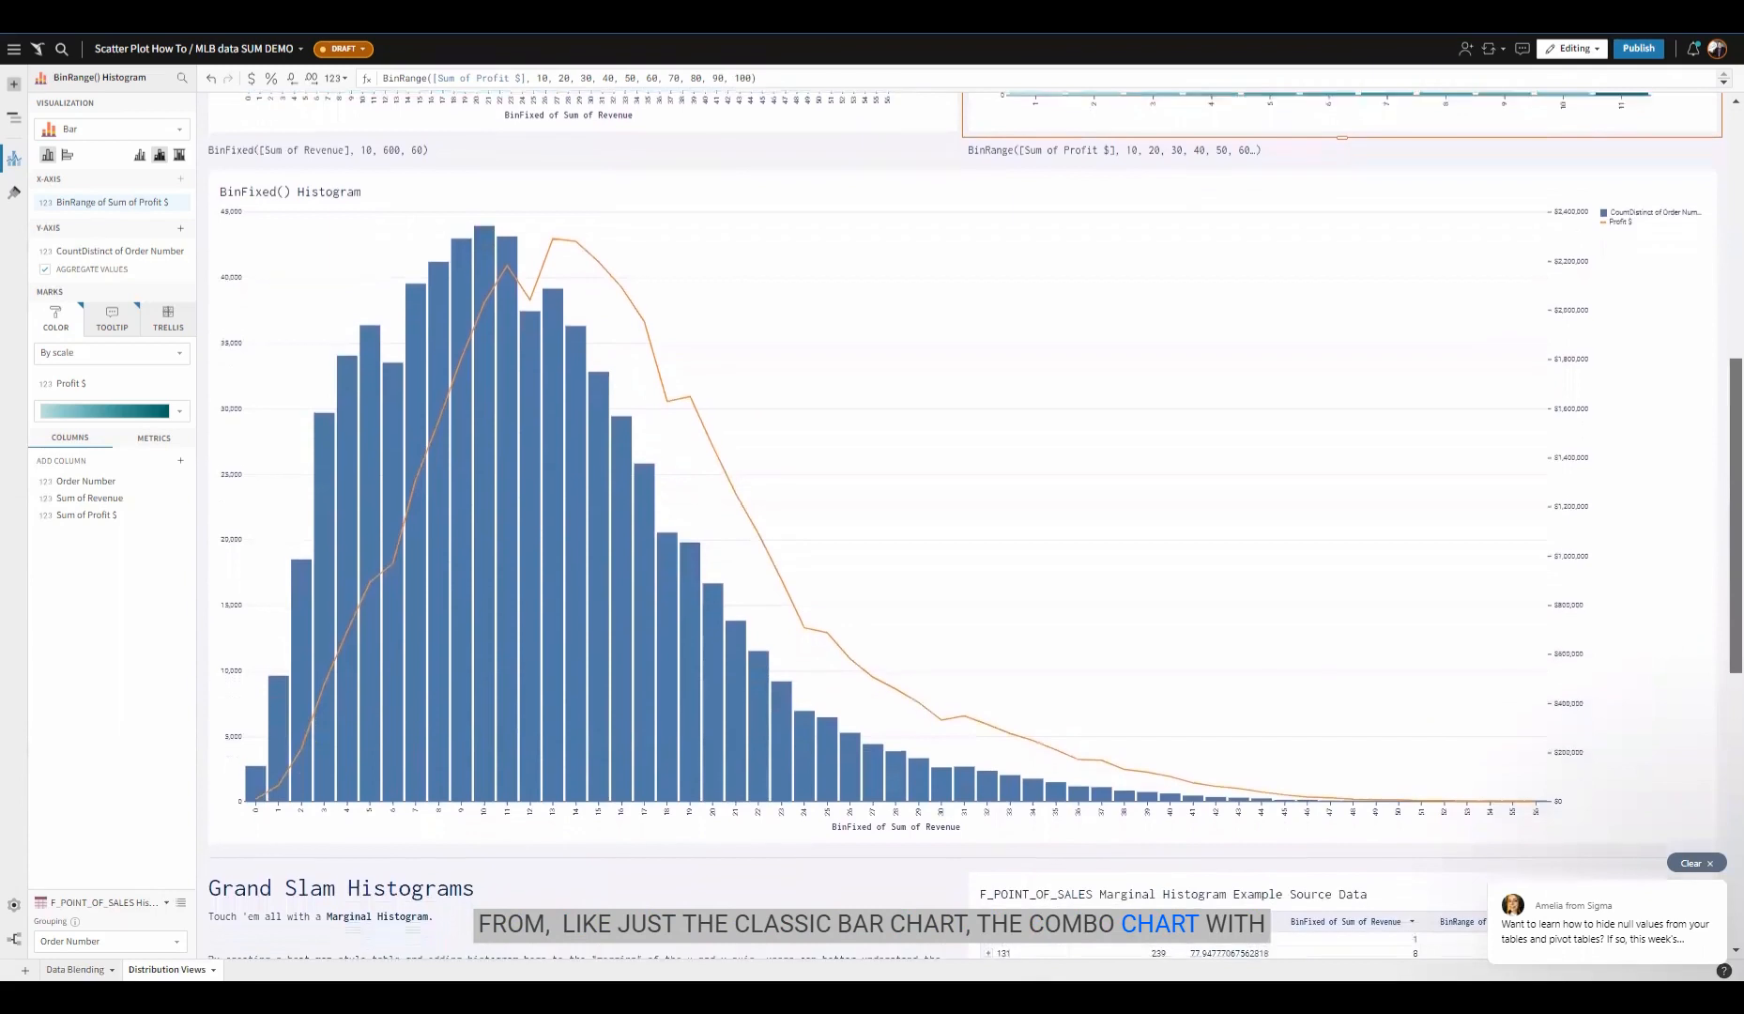
pyautogui.scroll(-3)
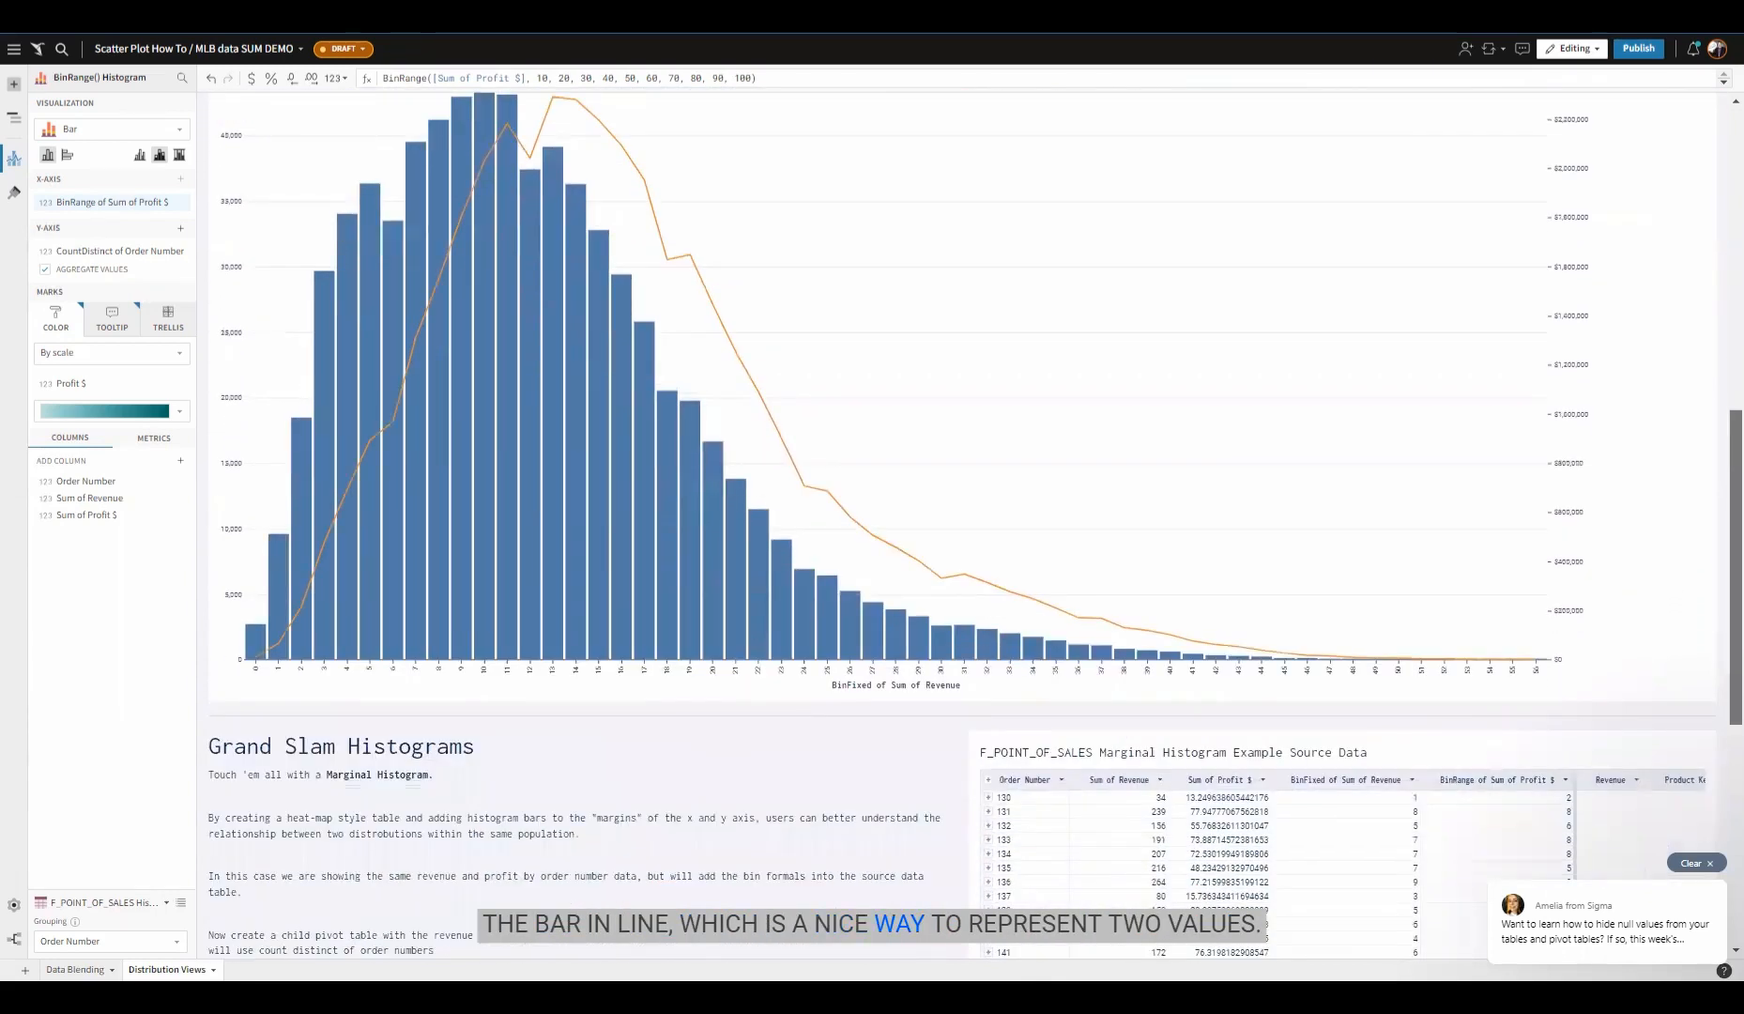
pyautogui.scroll(-3)
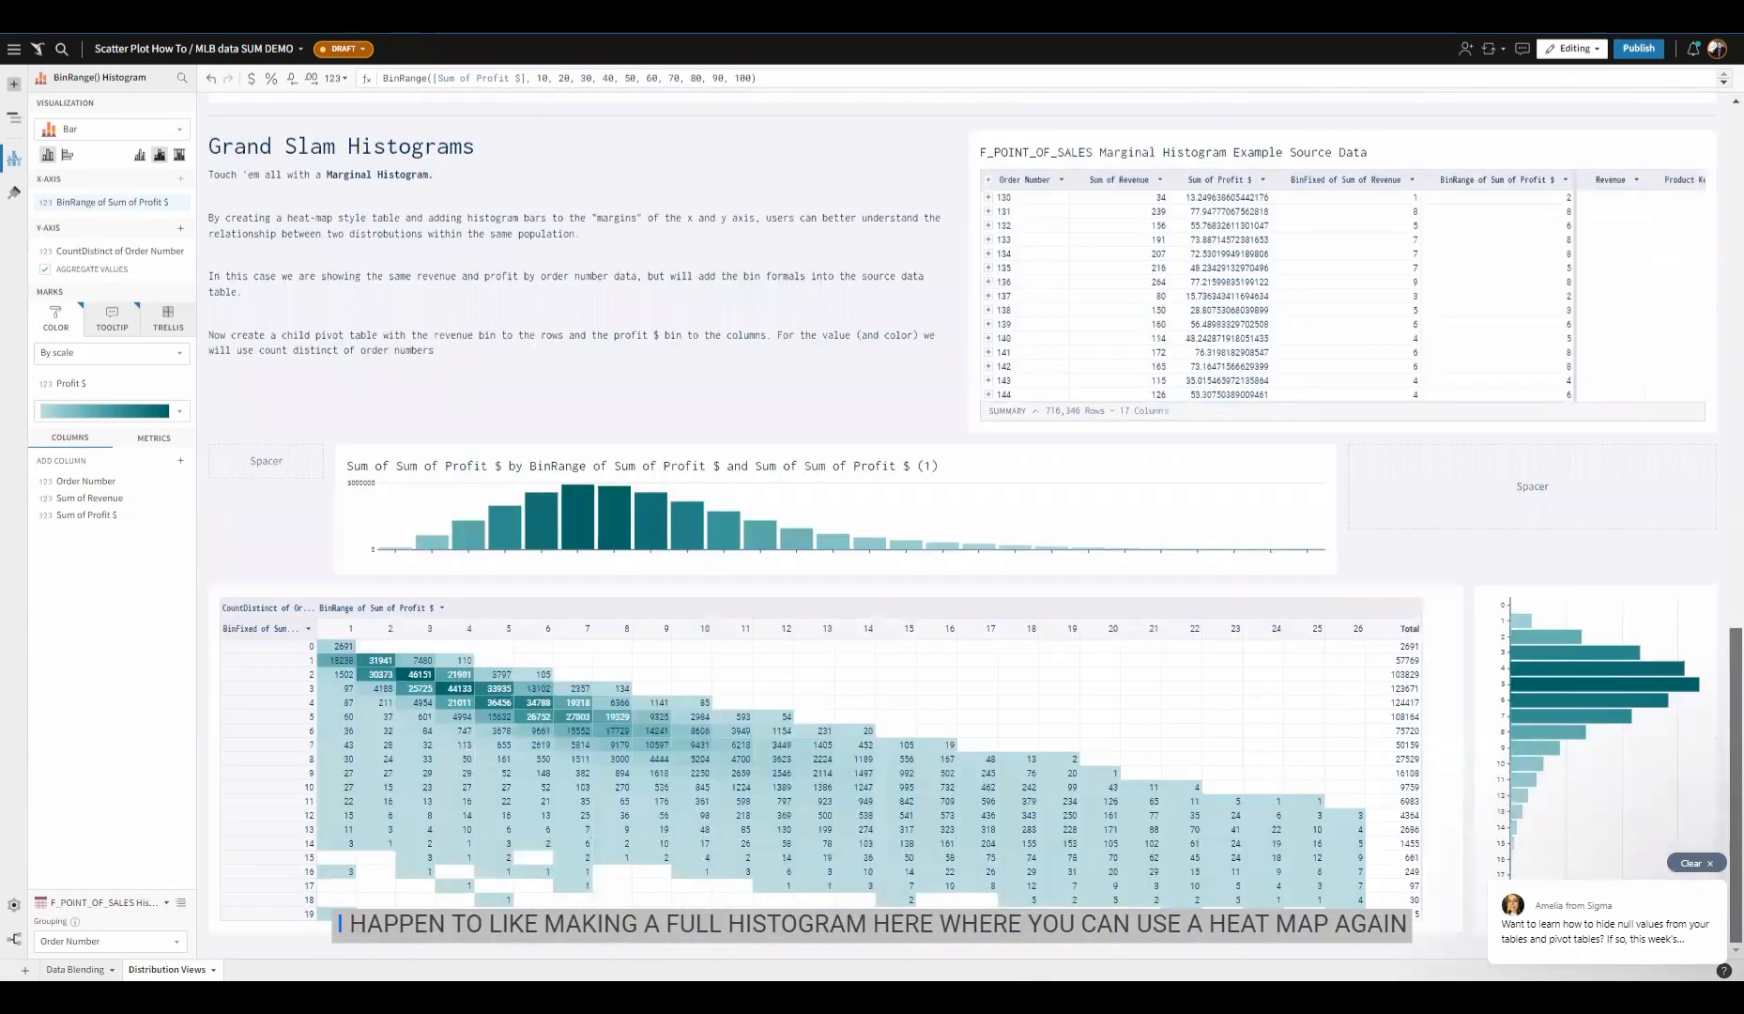